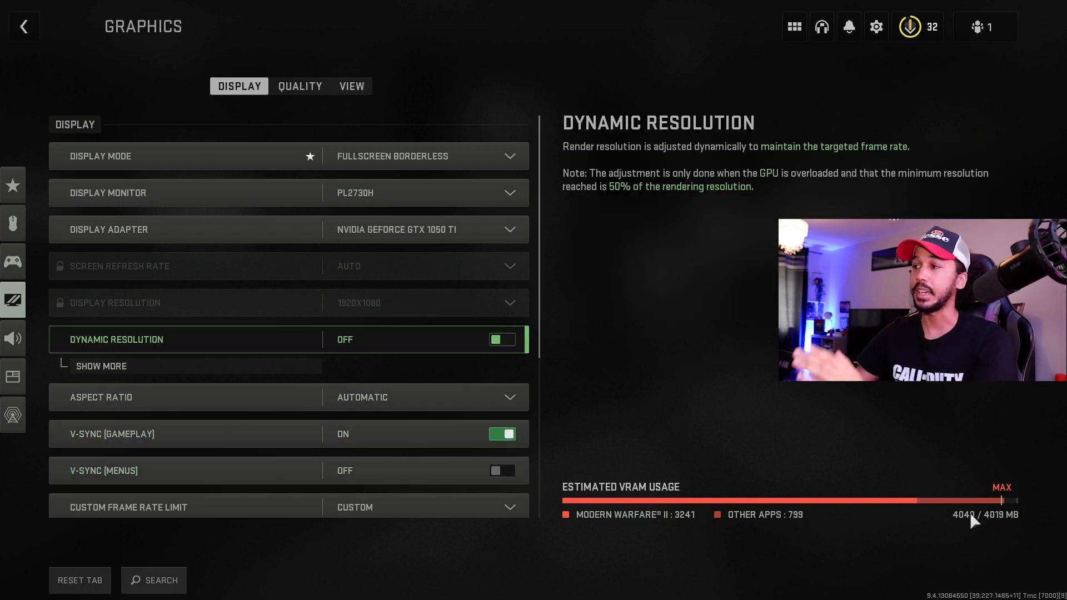
pyautogui.moveTo(679, 503)
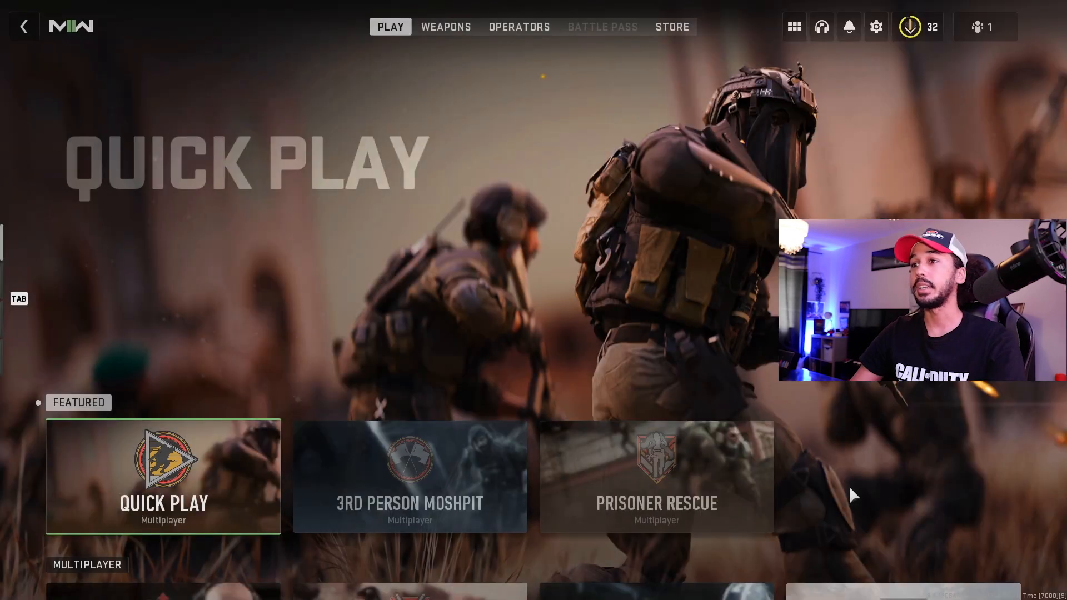
# - Quit Modern Warfare II from the main menu back to the Battle.net launcher
pyautogui.click(24, 27)
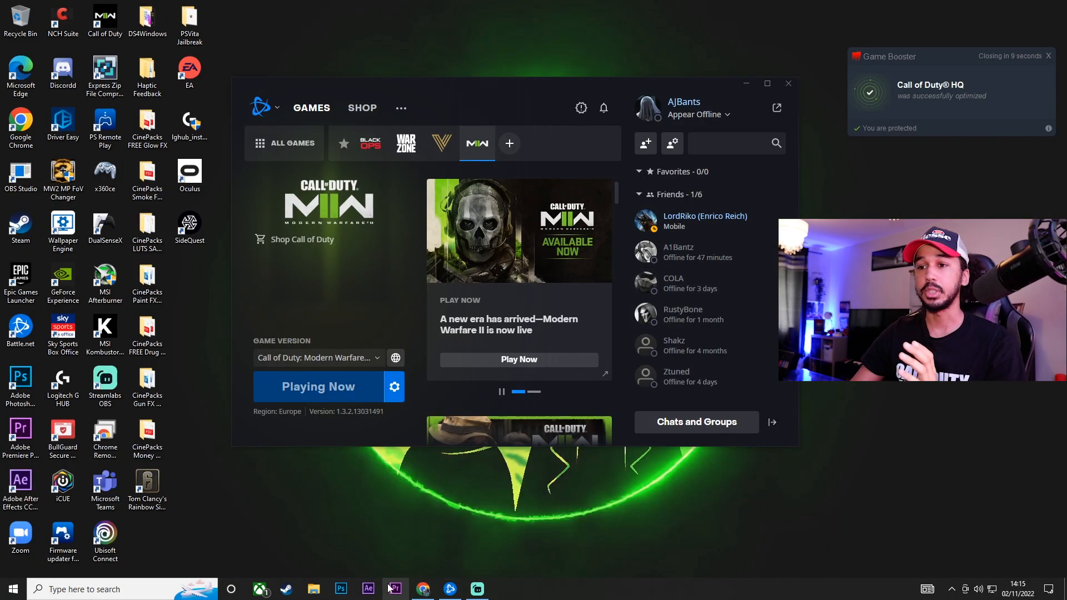
# - Open options.3.cod22 from Documents\Call of Duty\players in Notepad
pyautogui.click(313, 589)
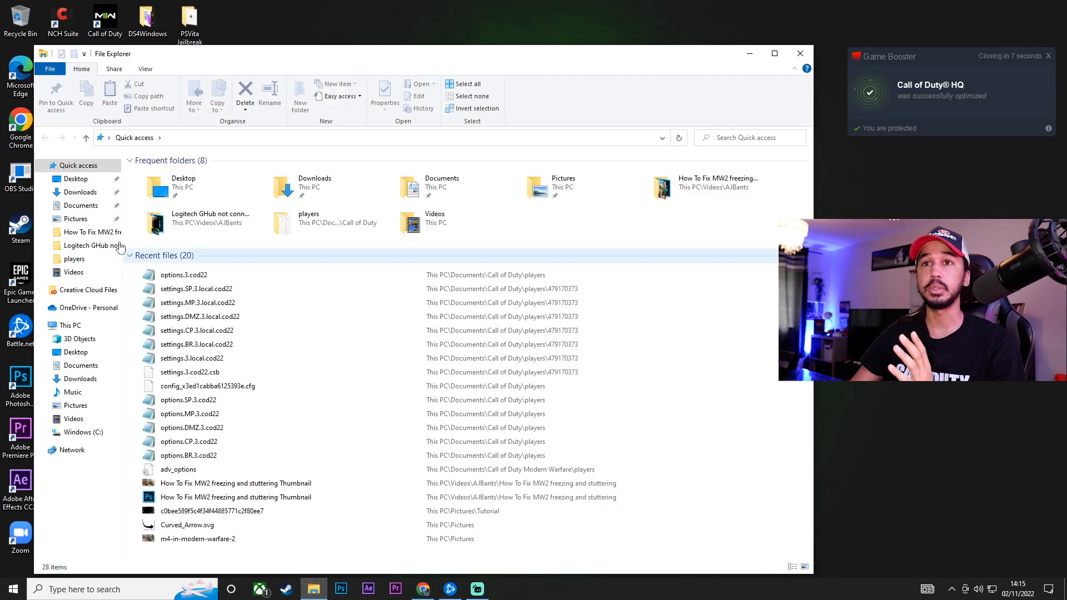
pyautogui.click(80, 205)
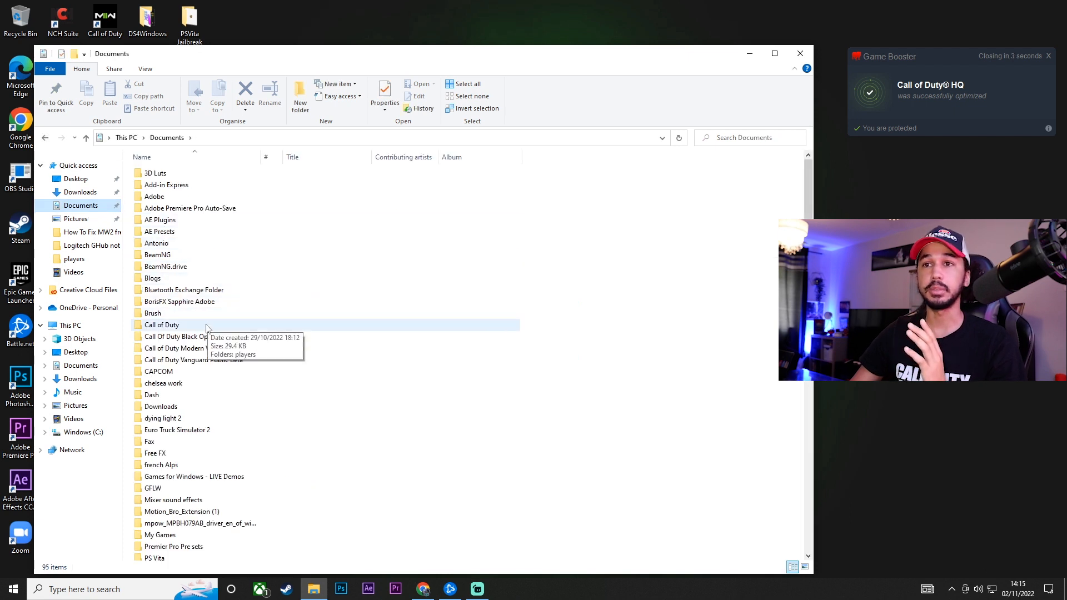
pyautogui.doubleClick(161, 325)
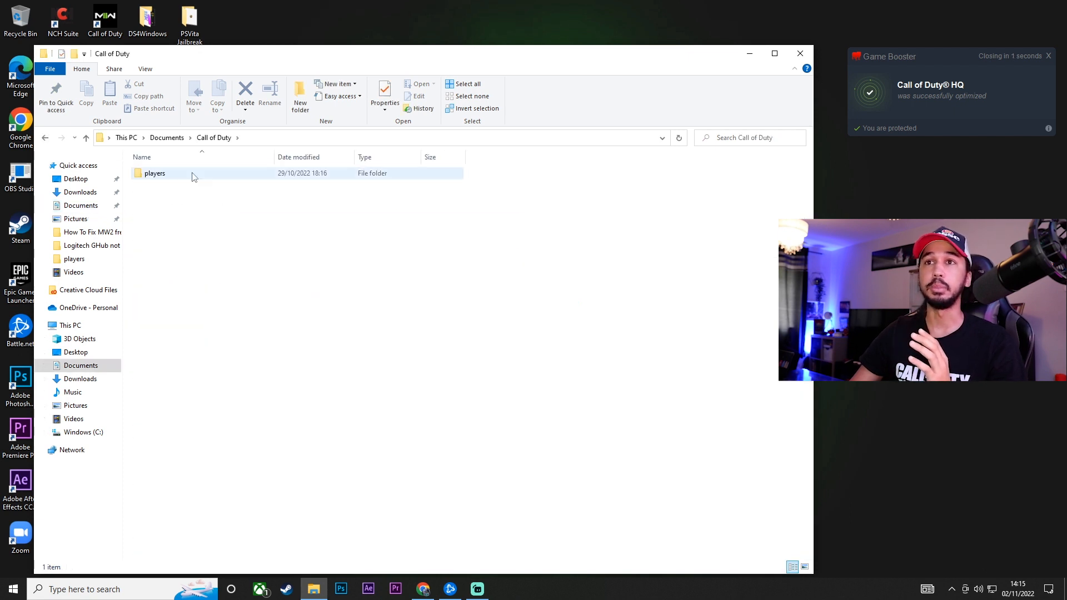
pyautogui.doubleClick(155, 173)
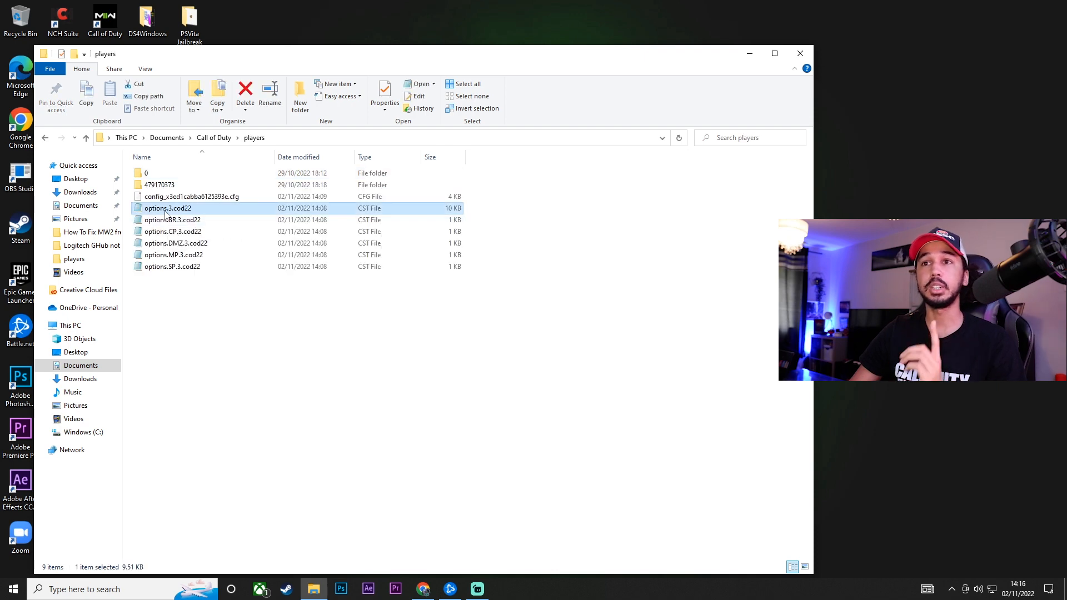
pyautogui.moveTo(177, 207)
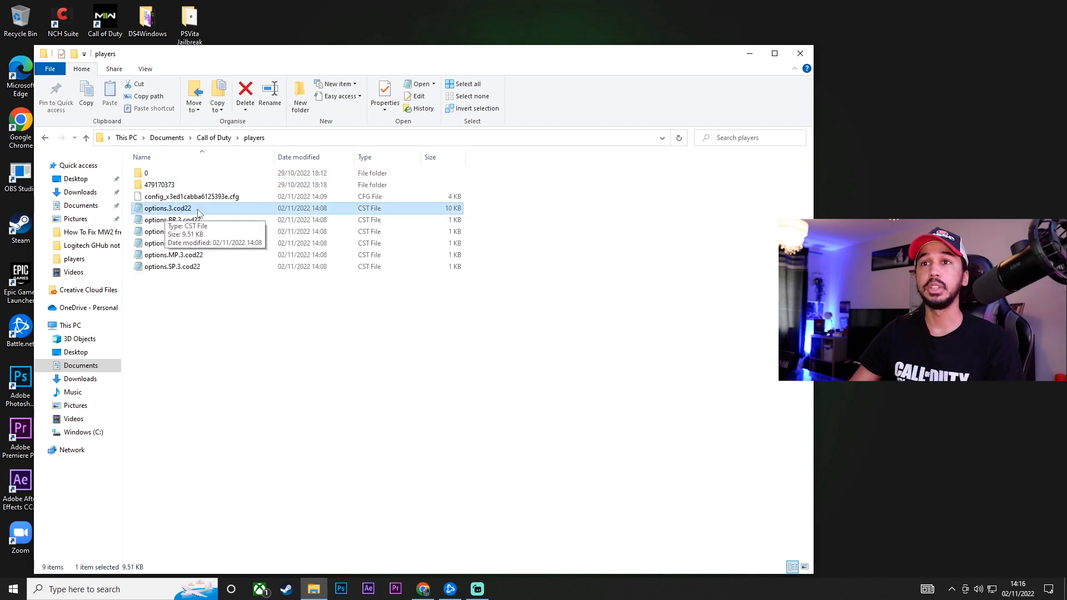
pyautogui.doubleClick(167, 207)
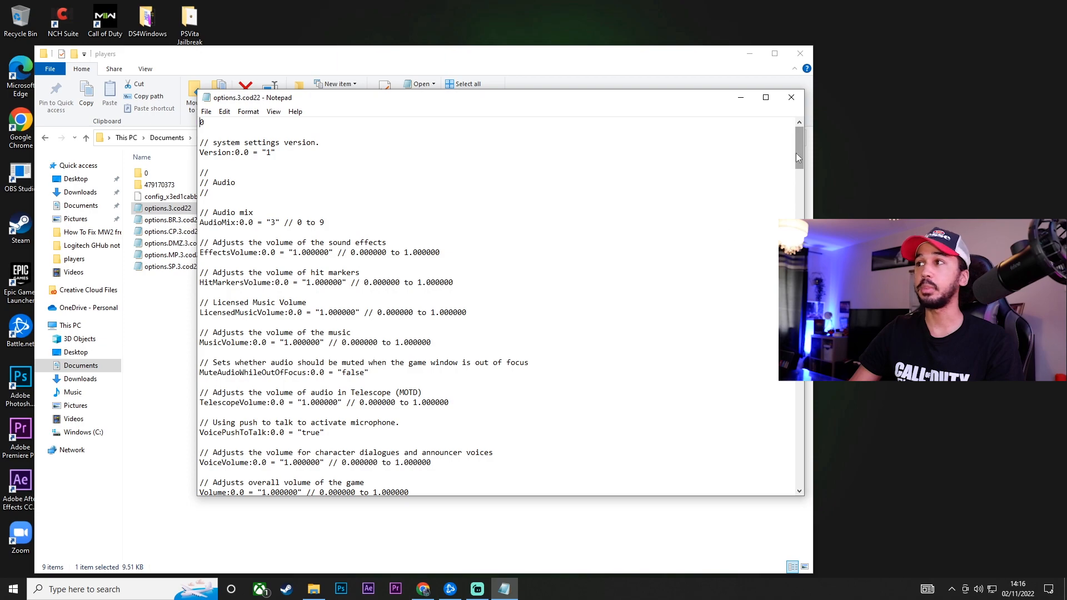
# - Scroll to VideoMemoryScale at the file's end and highlight its 2.000000 range maximum
pyautogui.scroll(-3)
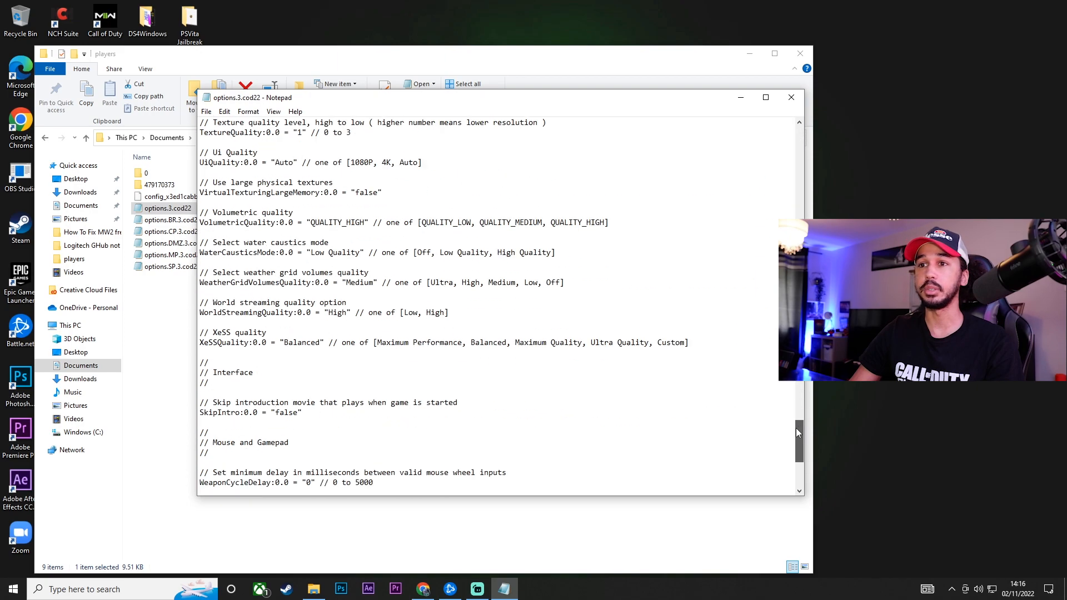
pyautogui.scroll(-3)
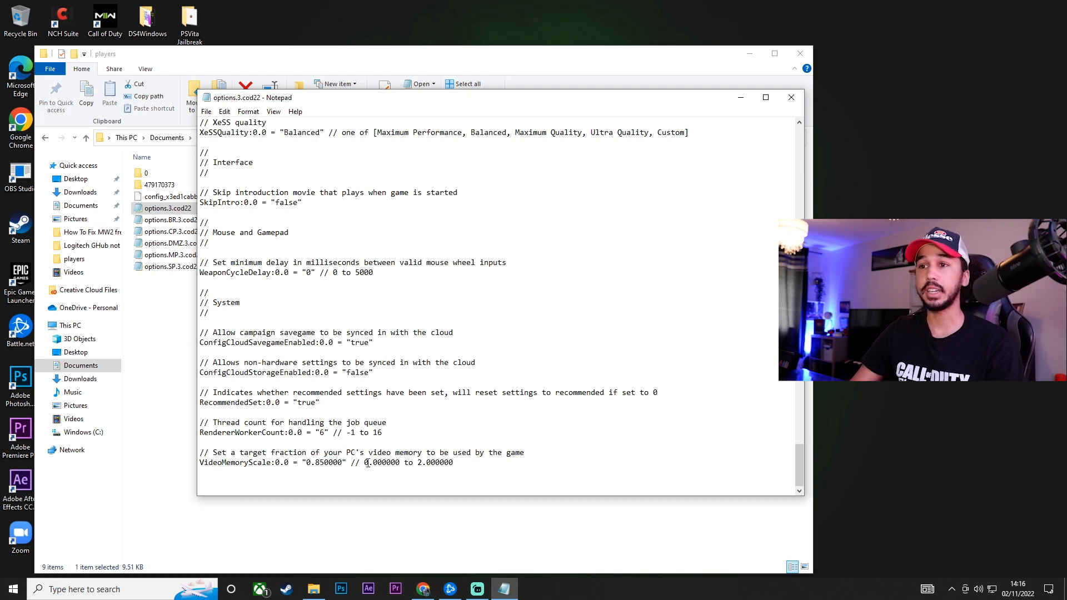
pyautogui.doubleClick(434, 462)
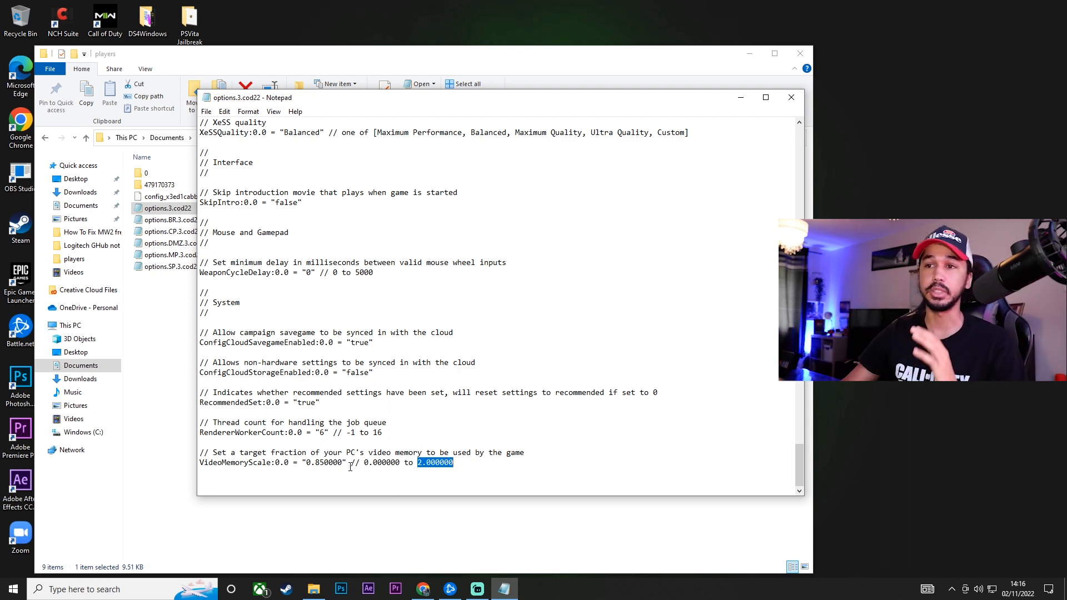
# - Change VideoMemoryScale from 0.850000 to 1.45 and save options.3.cod22
pyautogui.click(307, 463)
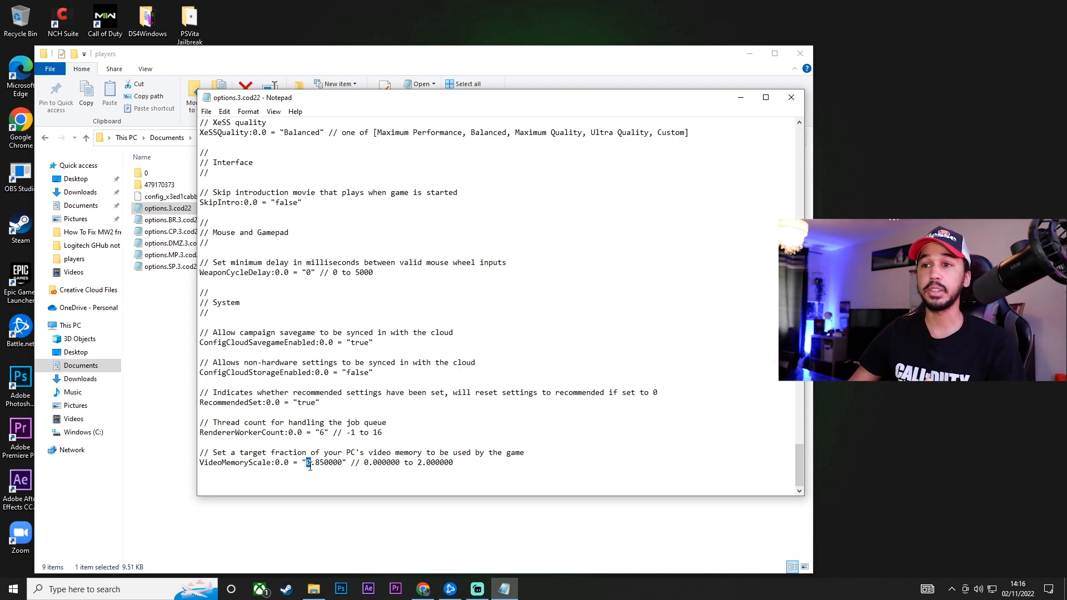
pyautogui.write('1')
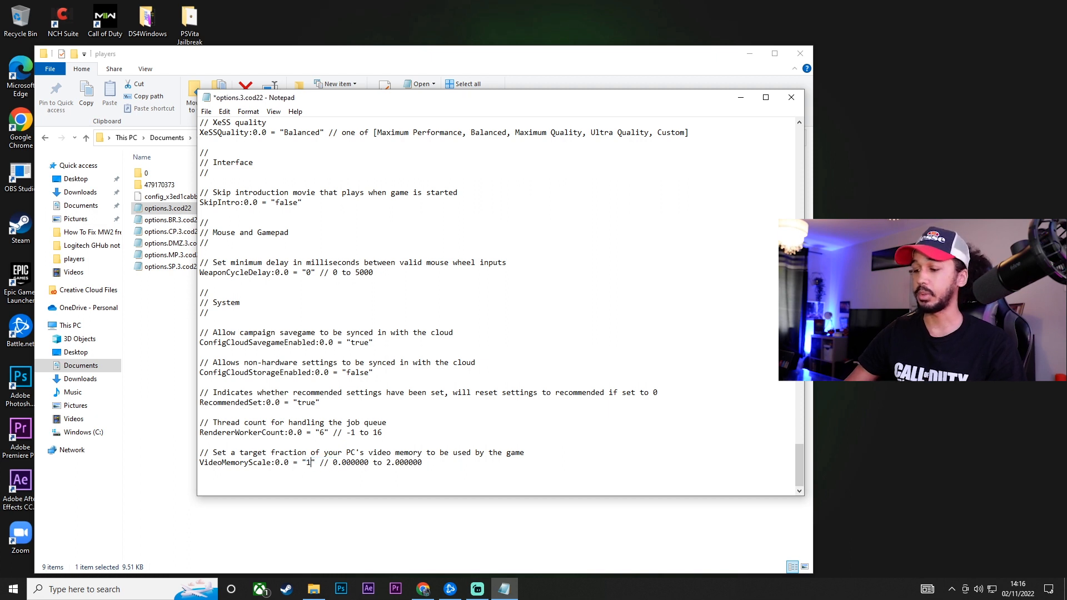
pyautogui.write('.45')
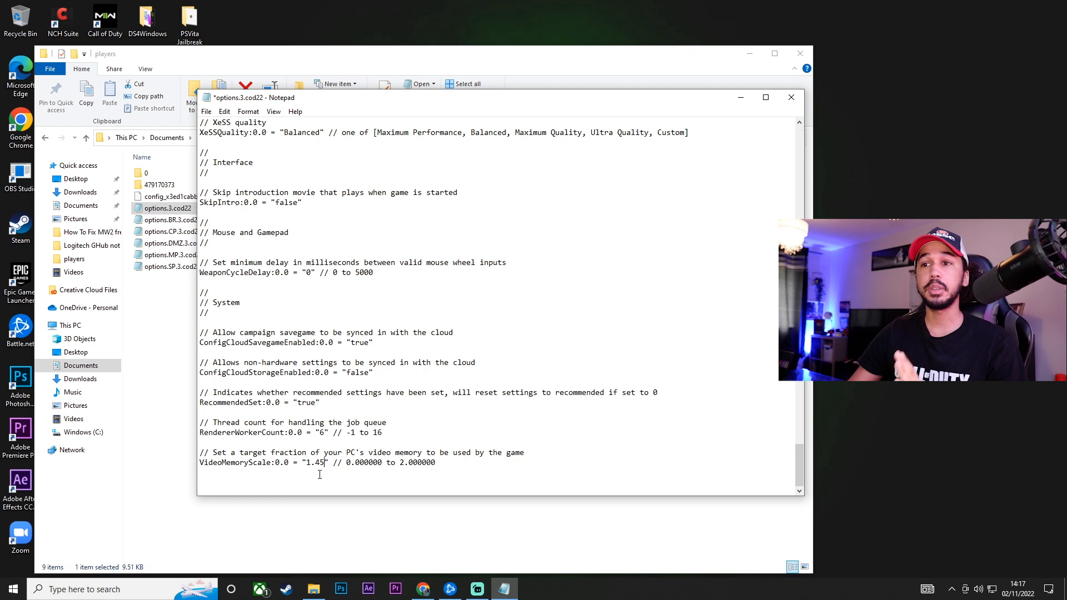
pyautogui.click(206, 111)
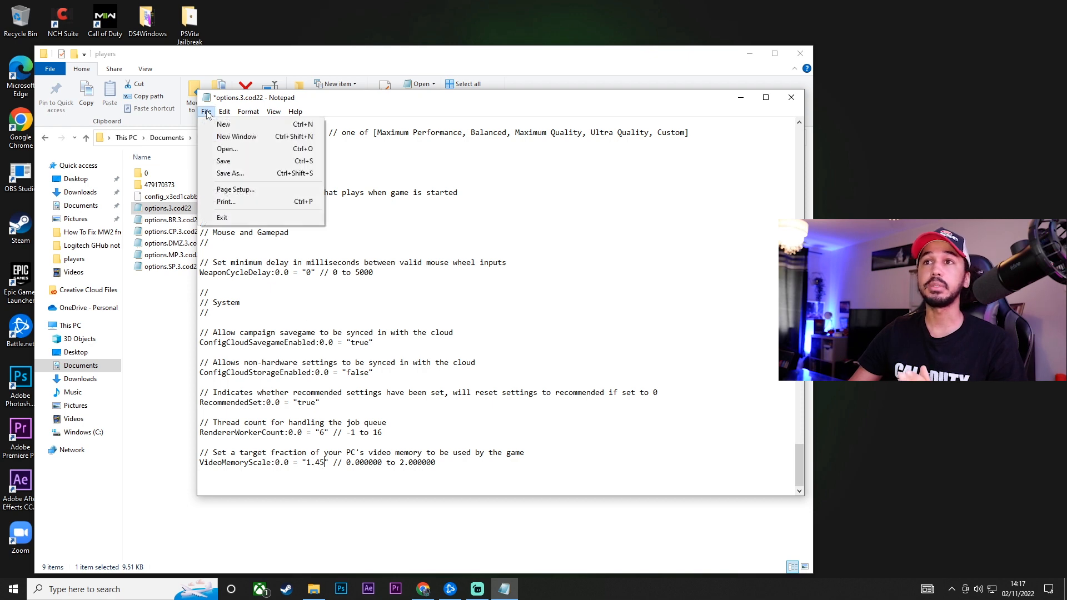
pyautogui.click(224, 160)
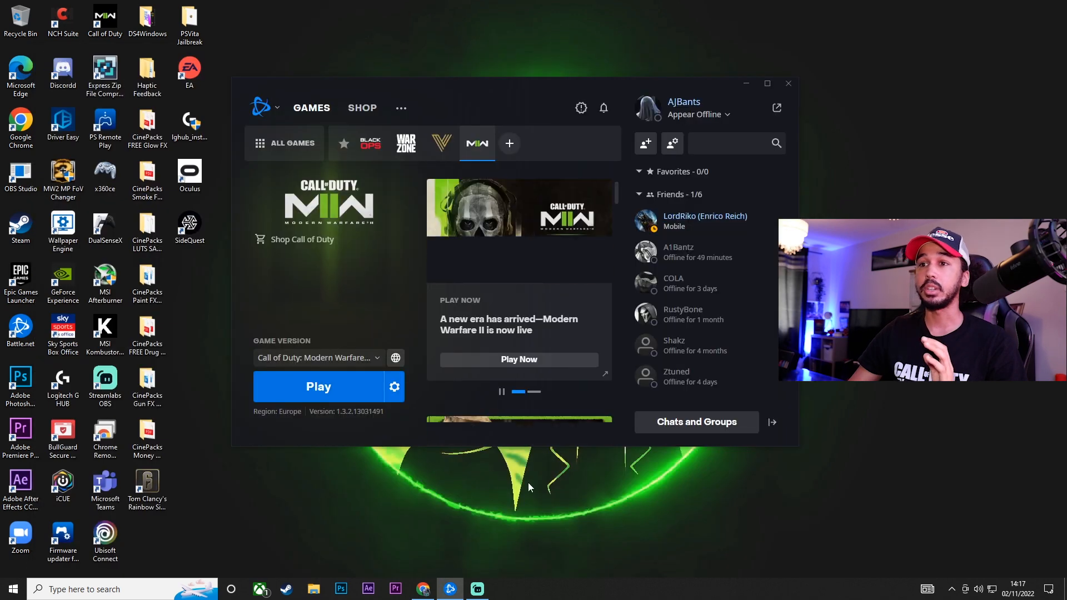
# - Relaunch Modern Warfare II from Battle.net and return to the running game
pyautogui.click(319, 387)
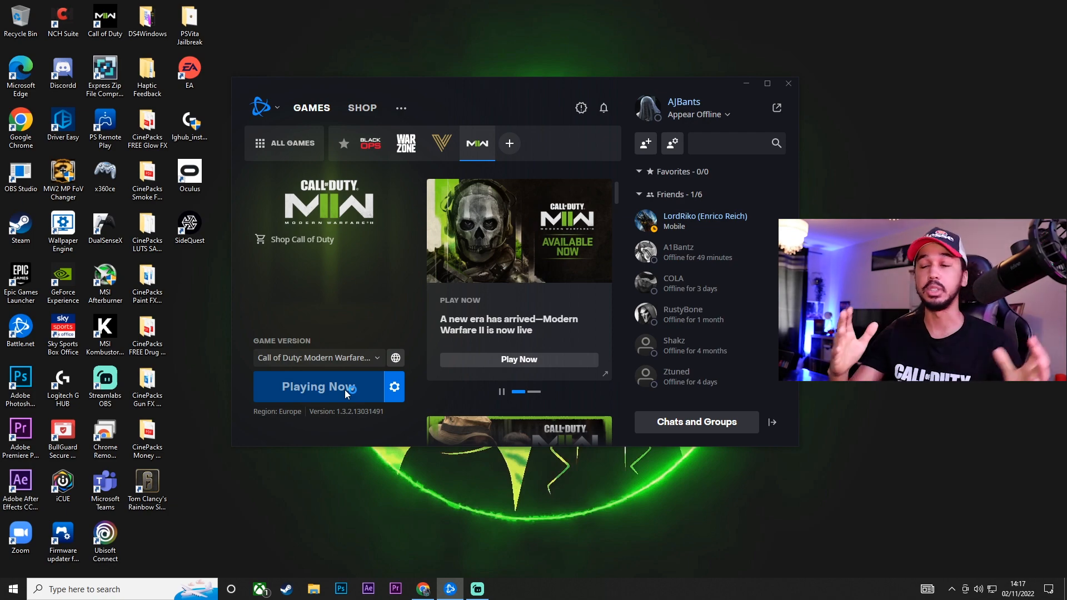
pyautogui.click(320, 387)
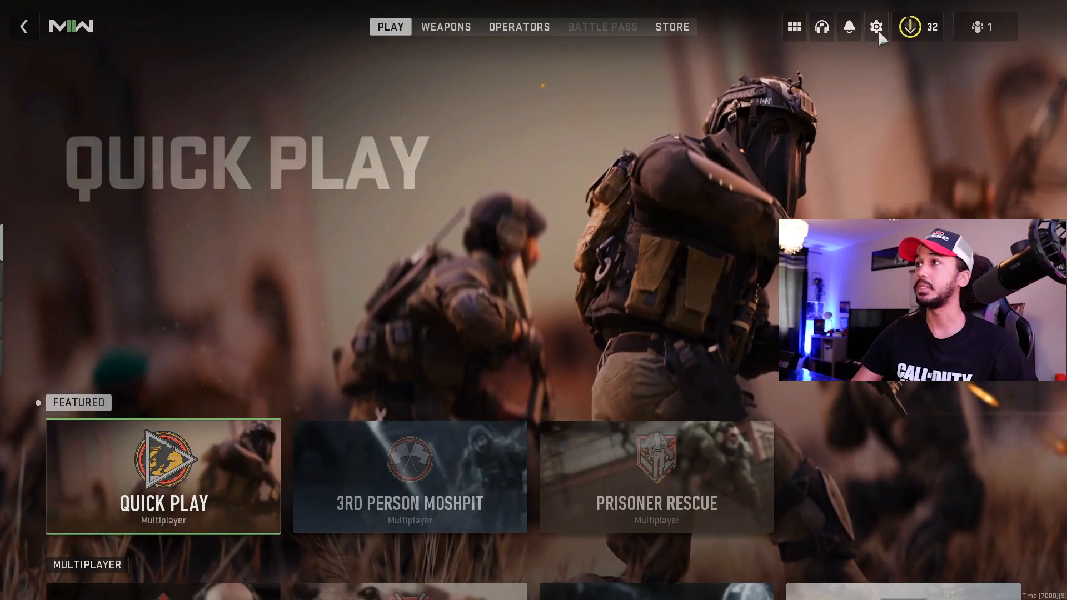
# - Open Settings > Graphics to view estimated VRAM usage of 4777 of about 4953 MB
pyautogui.click(877, 27)
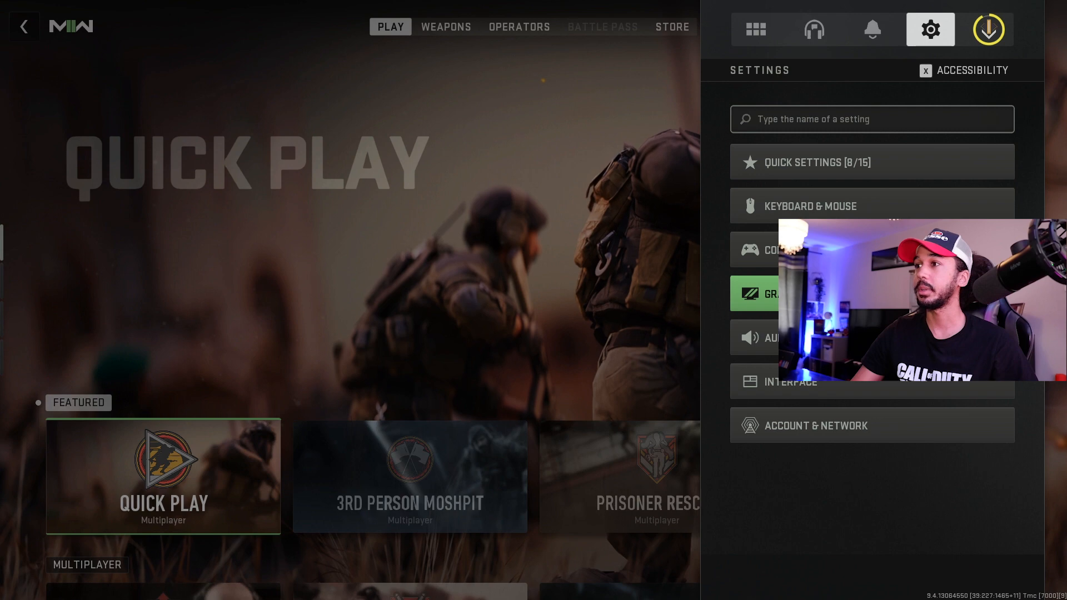
pyautogui.click(770, 294)
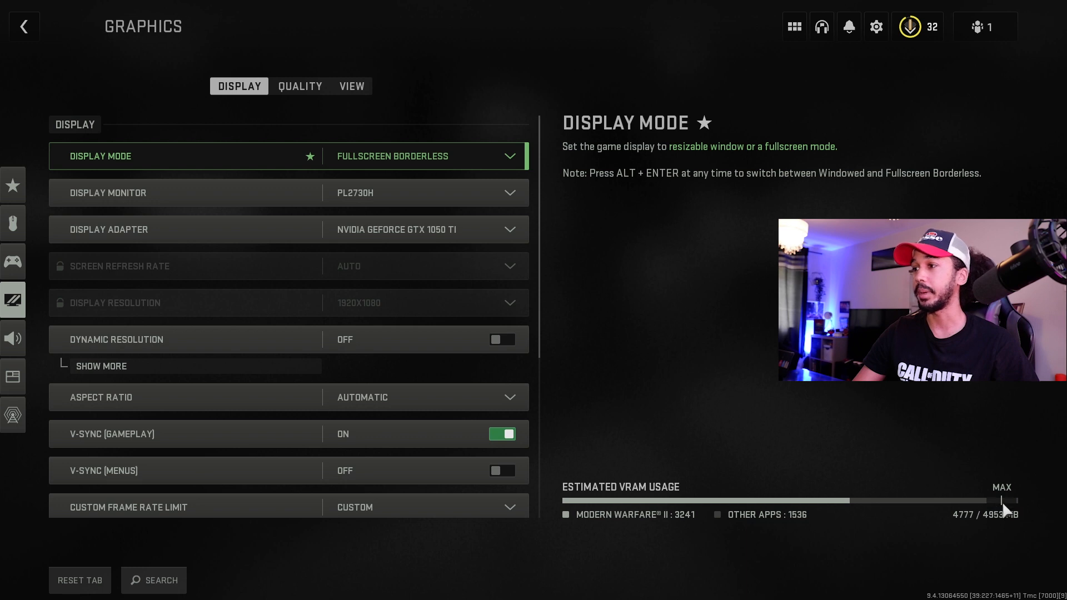
pyautogui.moveTo(1006, 519)
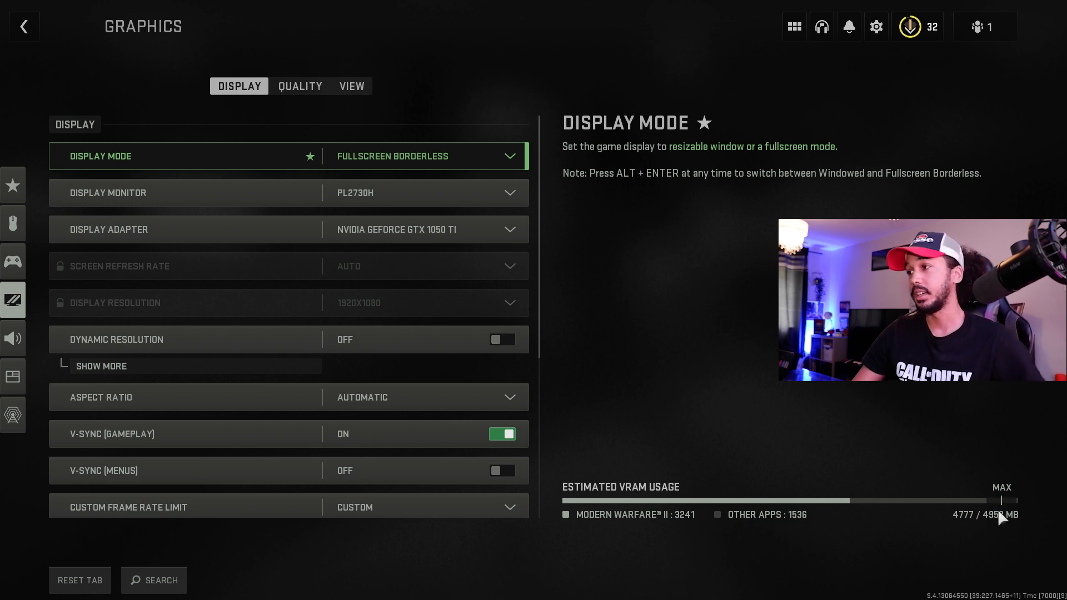